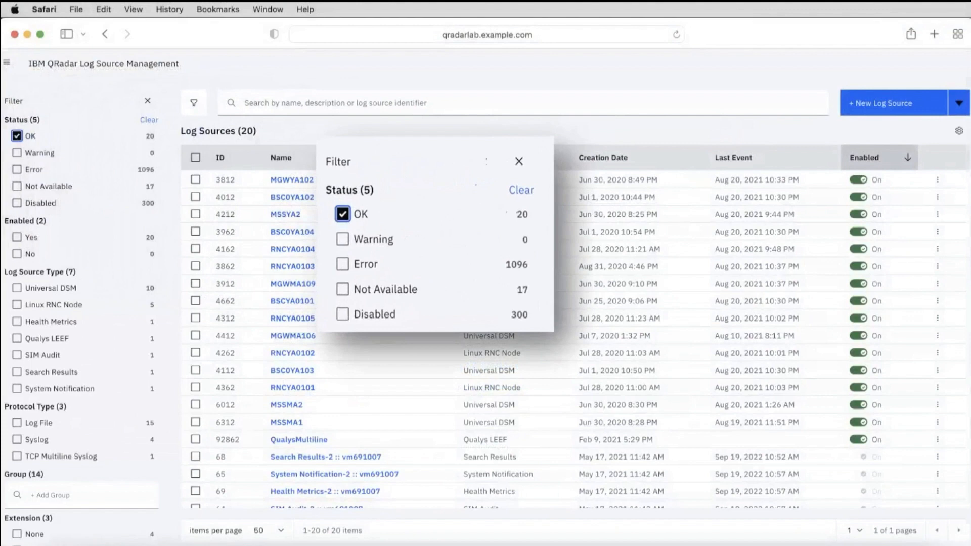
Step: View the Offenses by rule report and expand the Offenses by category and rule chart
click(519, 161)
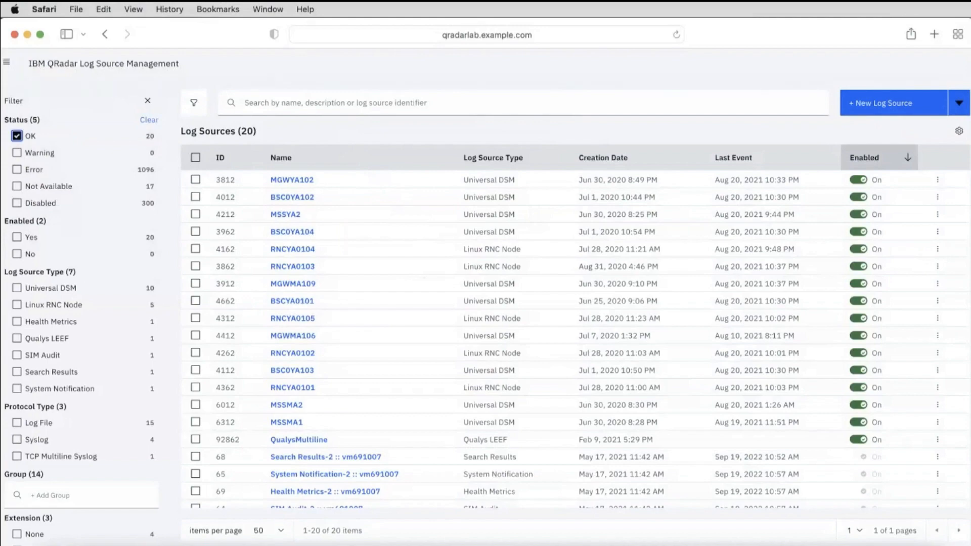
click(448, 91)
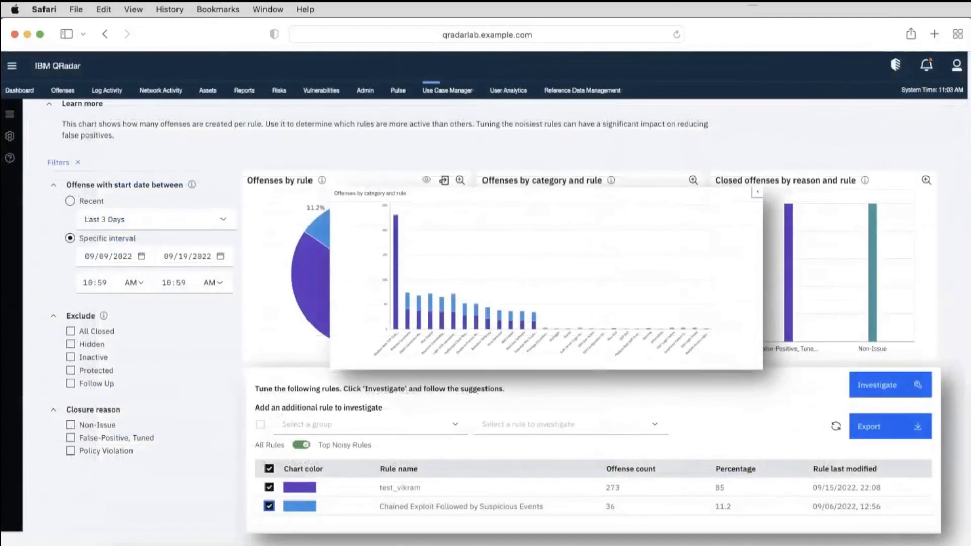
click(693, 180)
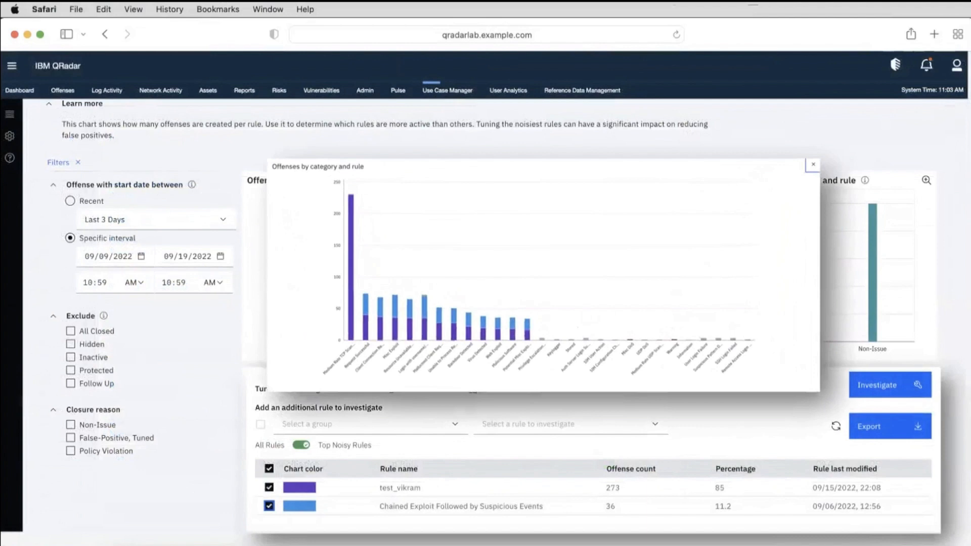
click(812, 165)
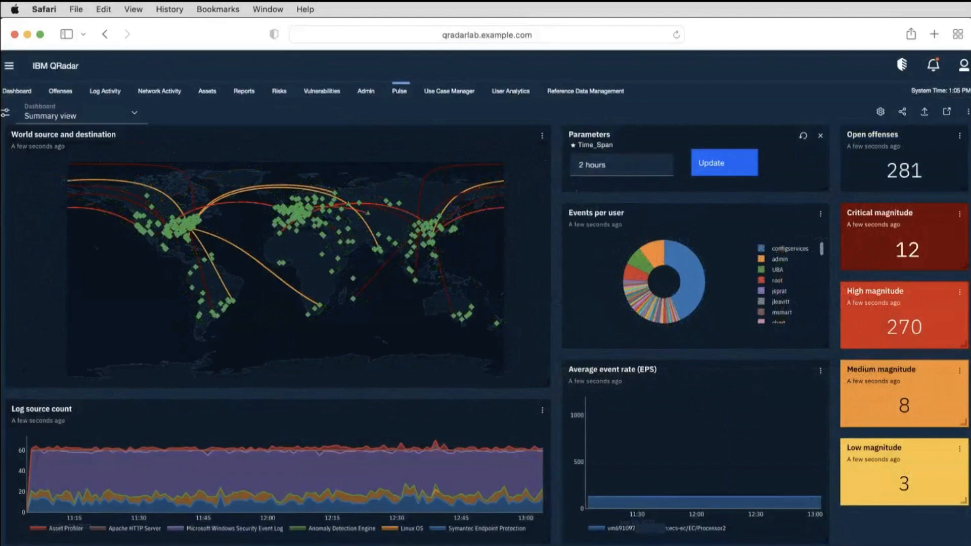
Step: View the Pulse Summary dashboard, then switch the Dashboard selection to Offense overview
click(133, 112)
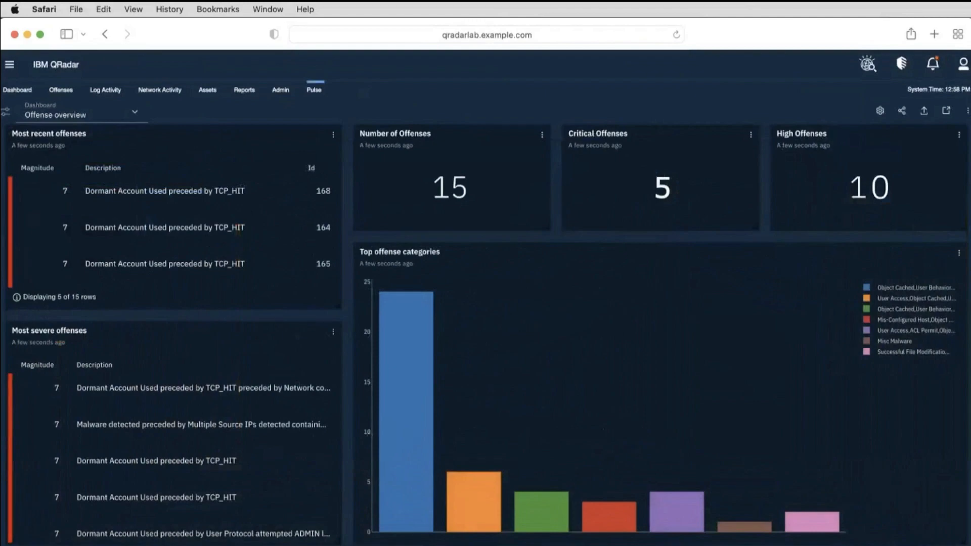
click(310, 92)
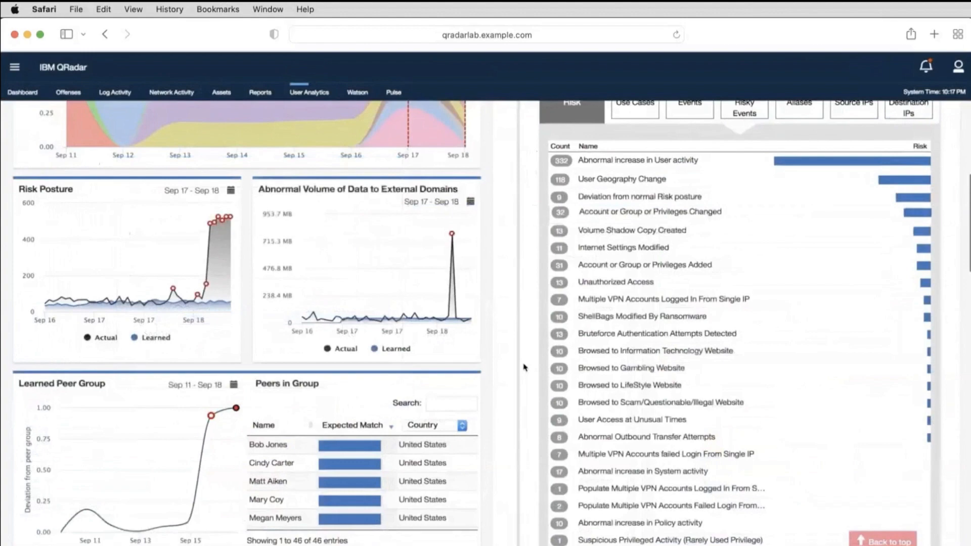
Step: View a user's User Analytics details page with the Risk event list
click(68, 92)
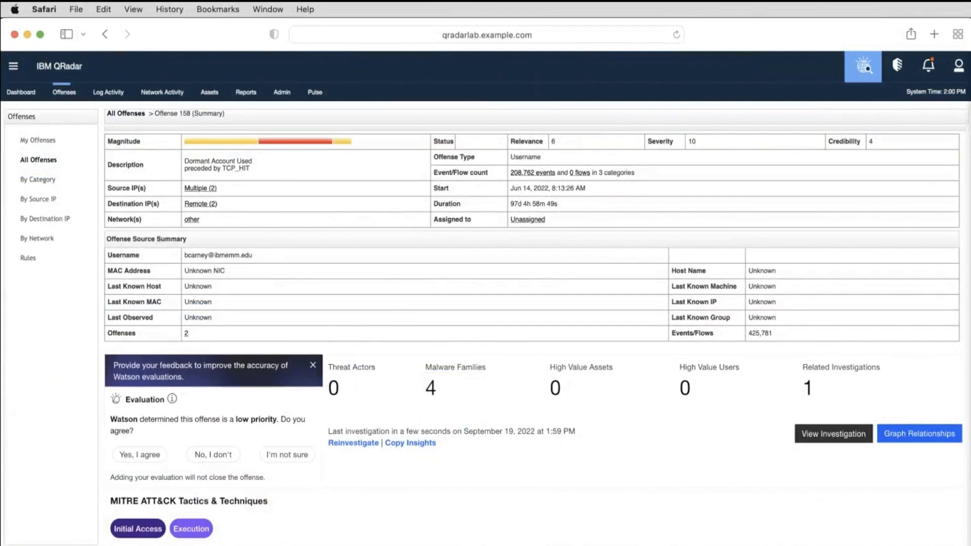
Step: View the Watson evaluation panel in offense 158's summary
click(919, 434)
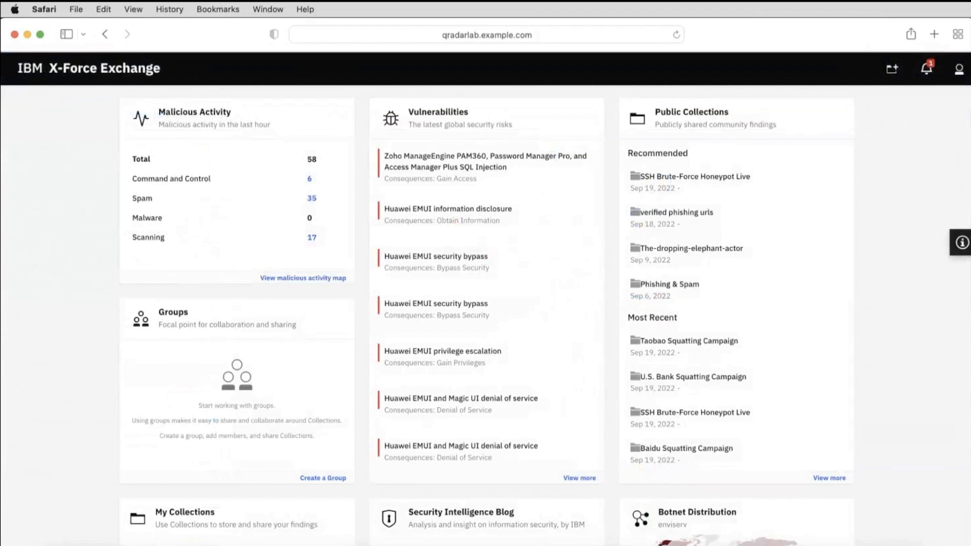
Step: Go to the IBM X-Force Exchange home dashboard
click(14, 67)
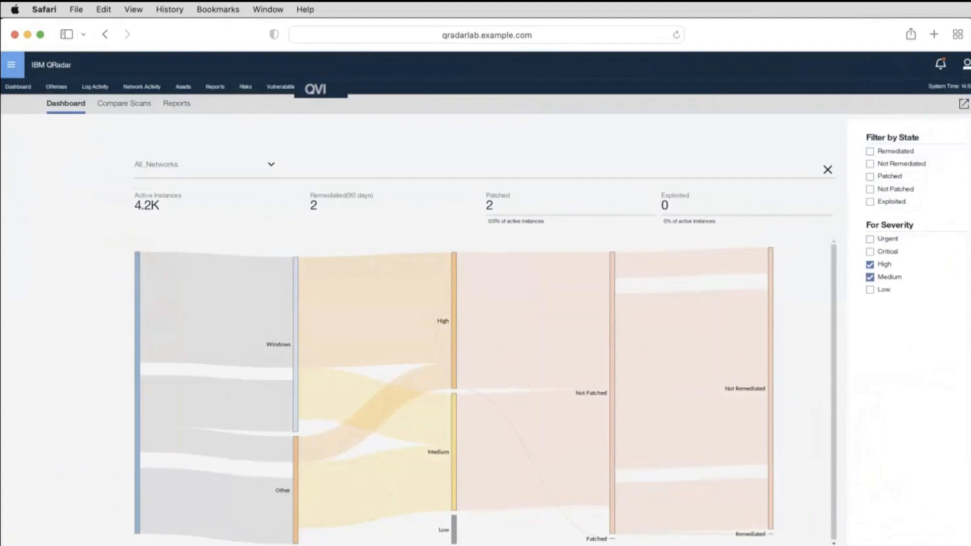
Step: Filter the QVI All_Networks dashboard to High and Medium severity
click(438, 85)
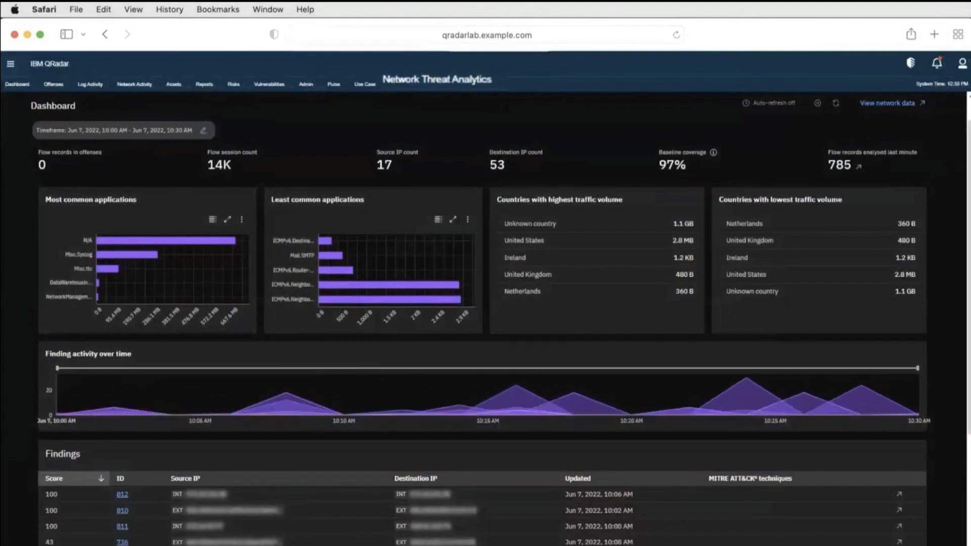
Step: View the Network Threat Analytics dashboard with flow sessions and baseline coverage
click(903, 67)
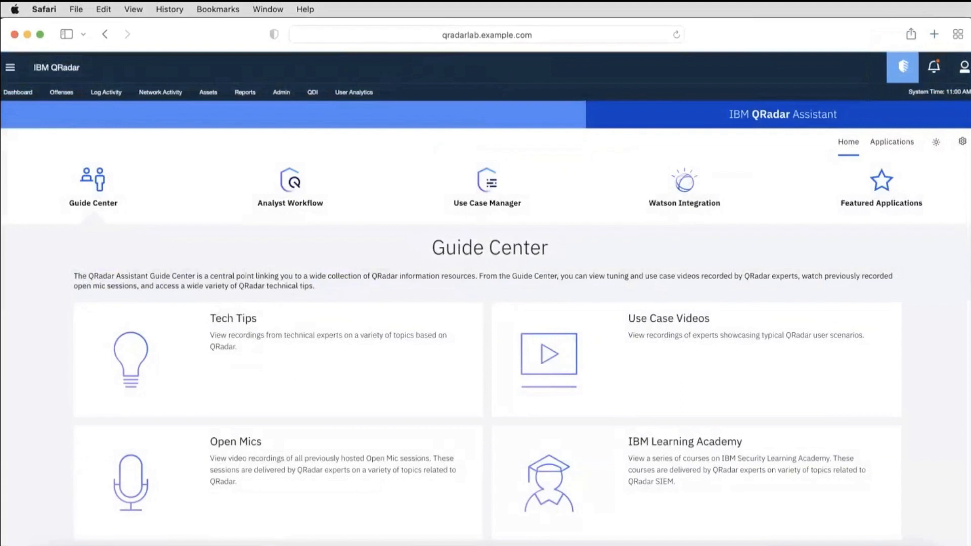
Step: Show the QRadar Assistant Applications list of 47 installed apps
click(891, 142)
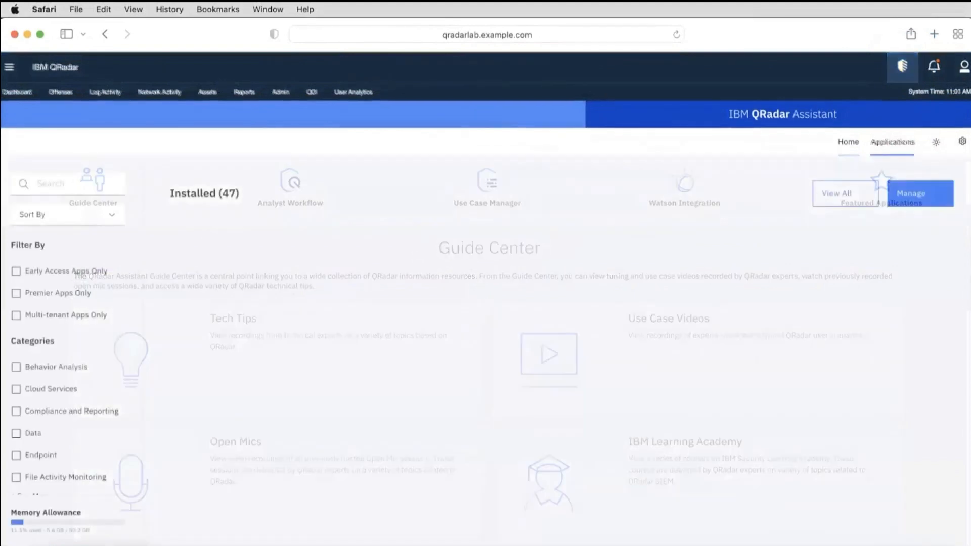